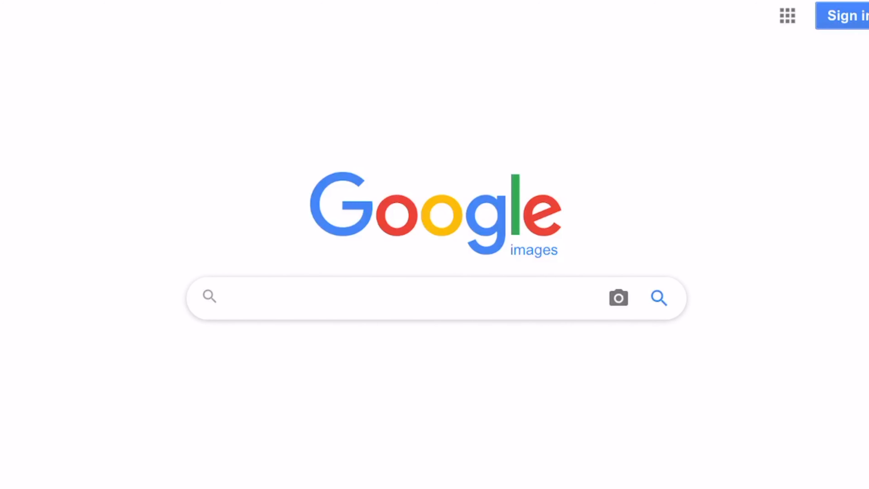
- Start a search by image and settle on uploading a picture from the device
left_click(618, 298)
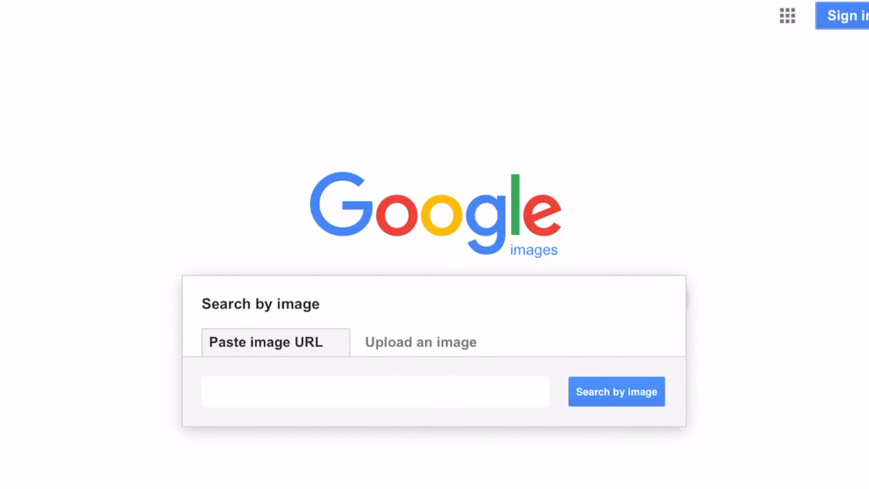
left_click(420, 342)
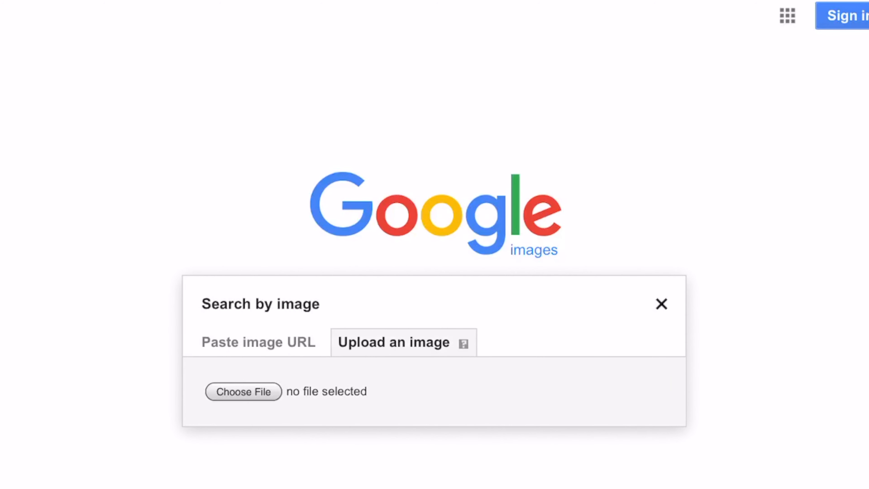
left_click(259, 342)
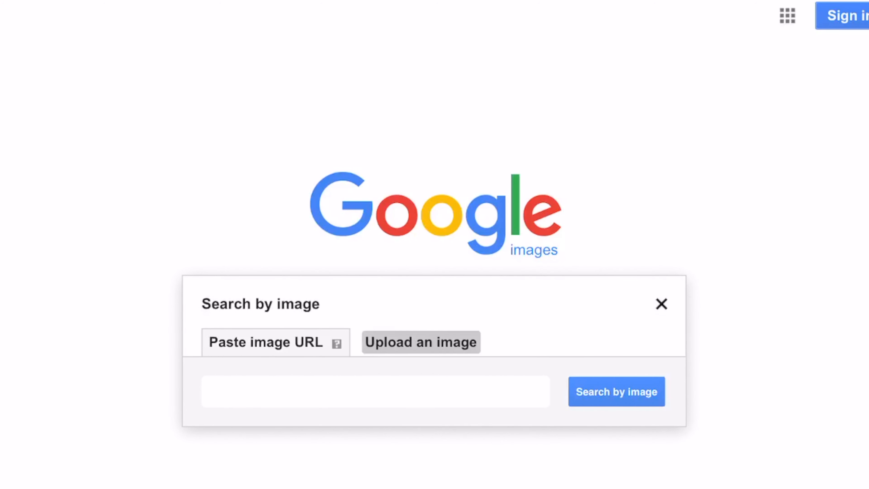
left_click(264, 342)
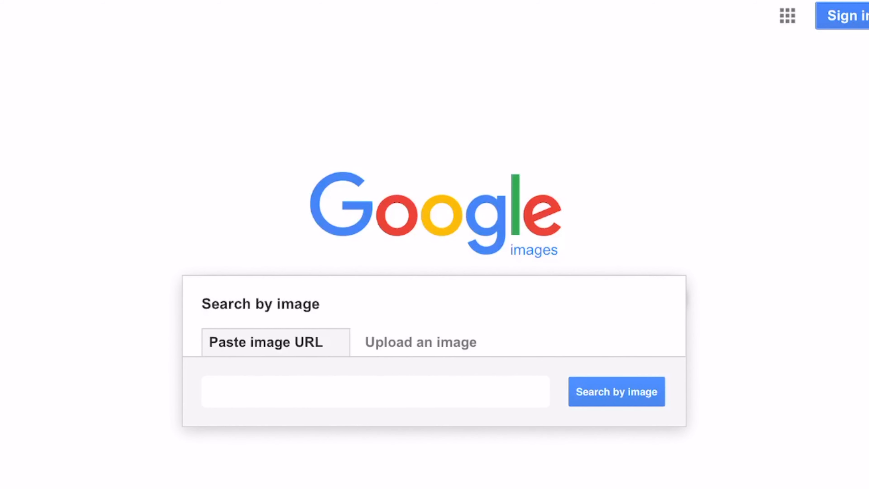
left_click(420, 342)
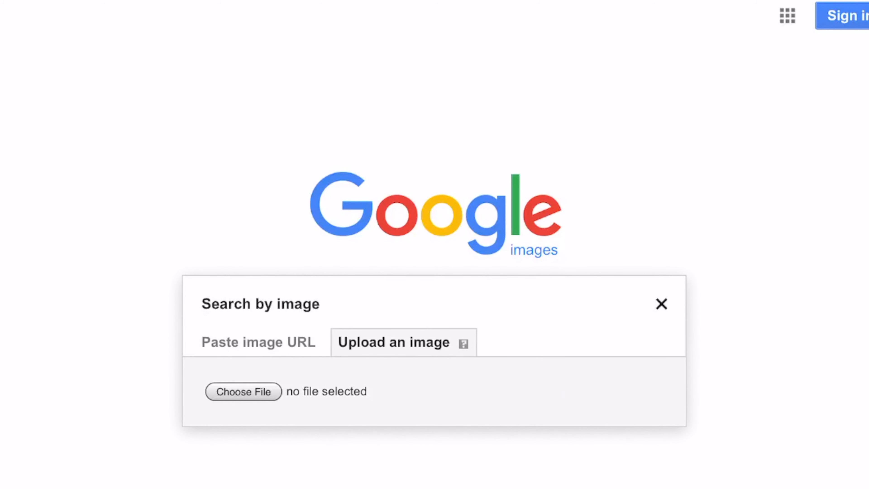
- Choose to pick a file, reaching the device's photo source options
left_click(243, 392)
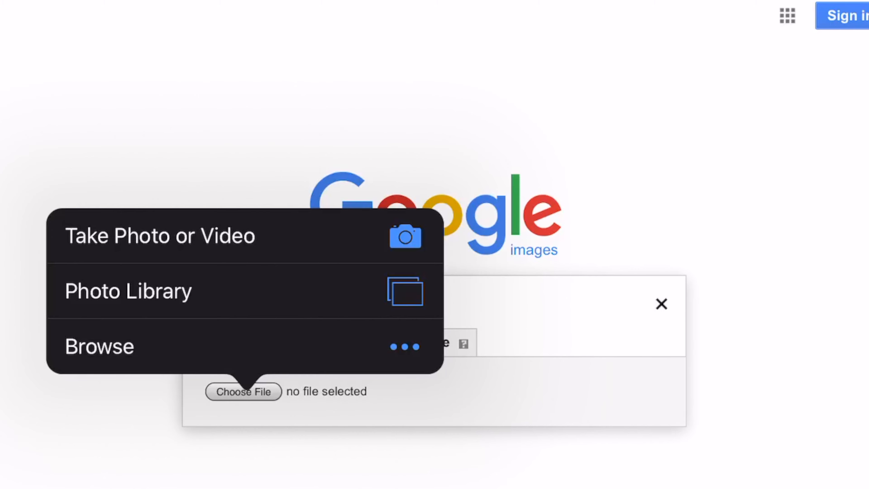
left_click(128, 290)
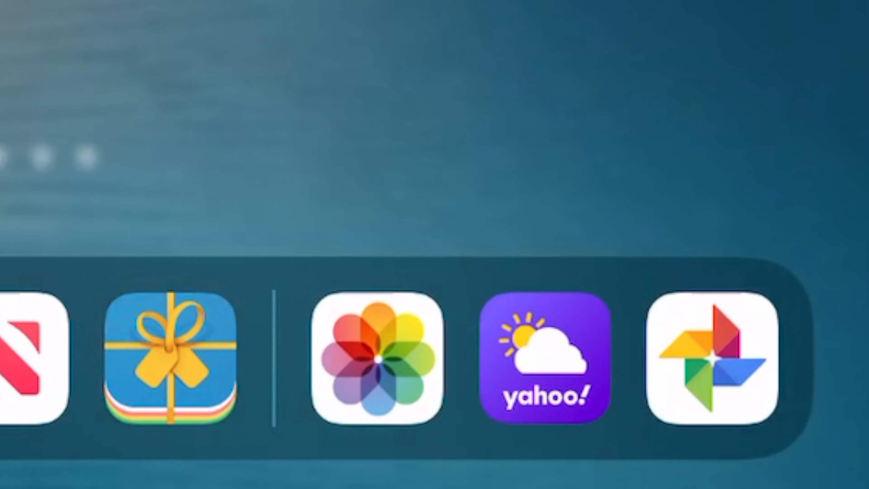
- Browse Google Photos to the sunset palace photo, identified as the Palace of Fine Arts
left_click(709, 359)
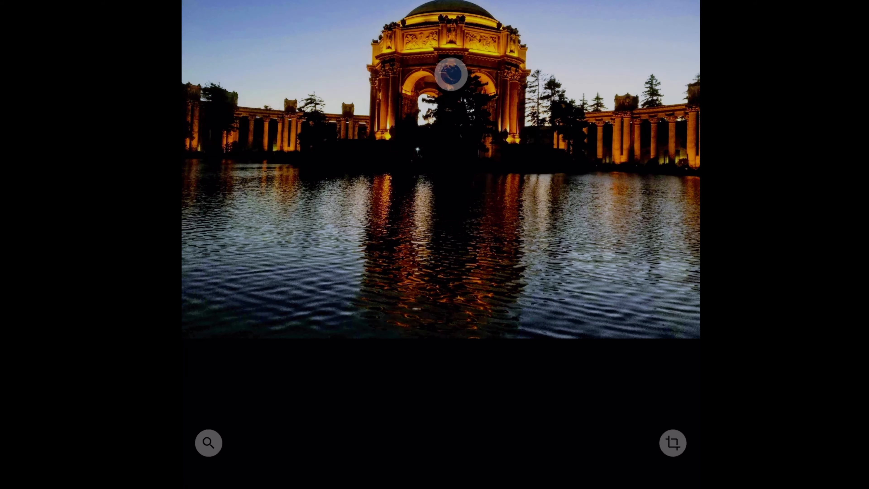
scroll("down", 3)
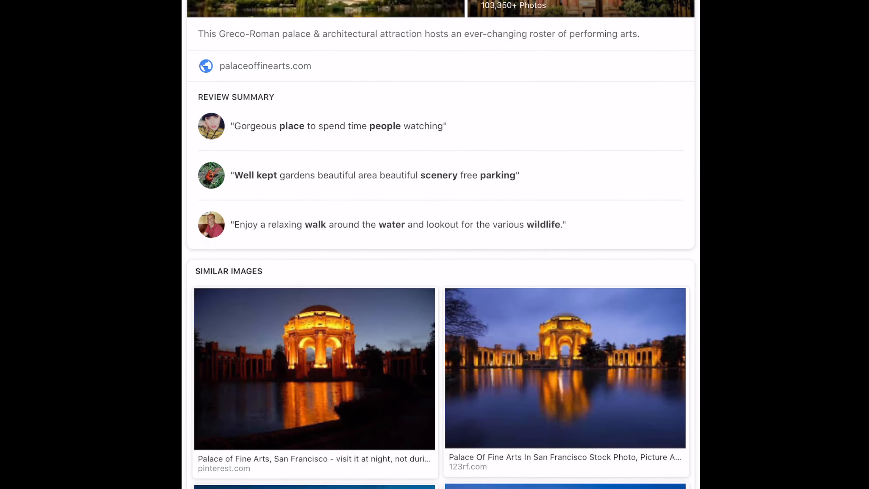
scroll("down", 3)
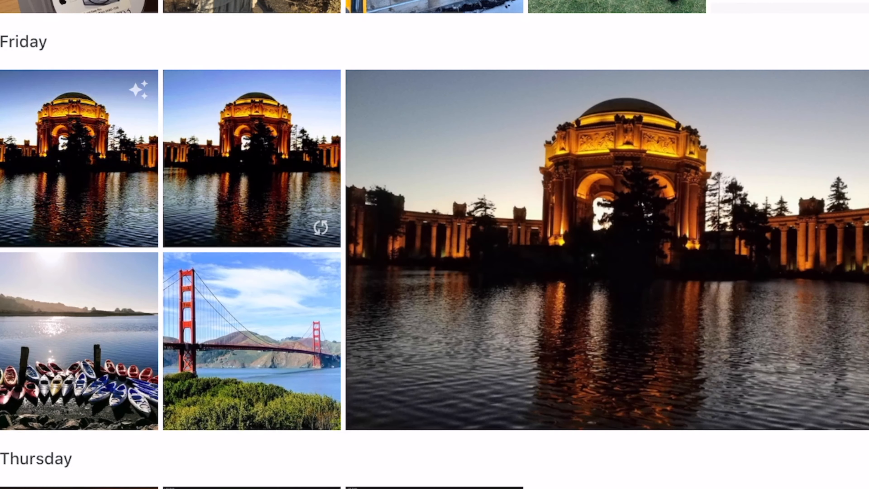
- Identify the red bridge photo from Friday with Lens as the Golden Gate Bridge
left_click(251, 341)
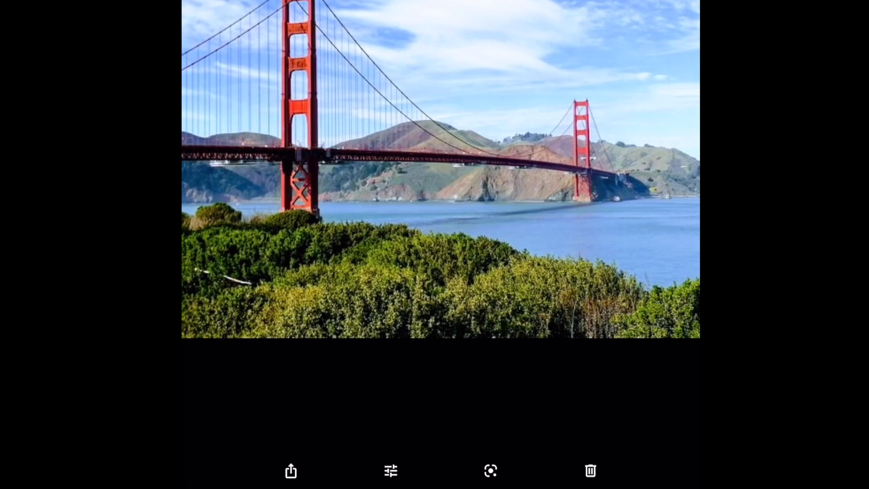
left_click(490, 472)
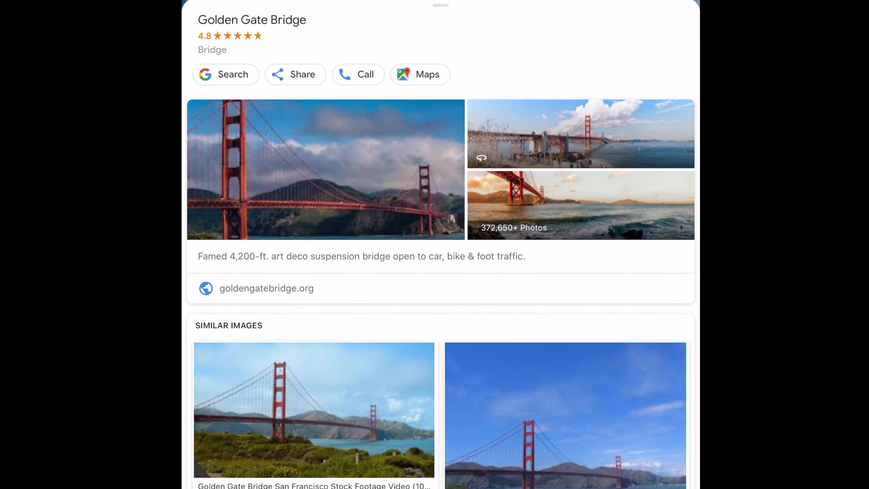